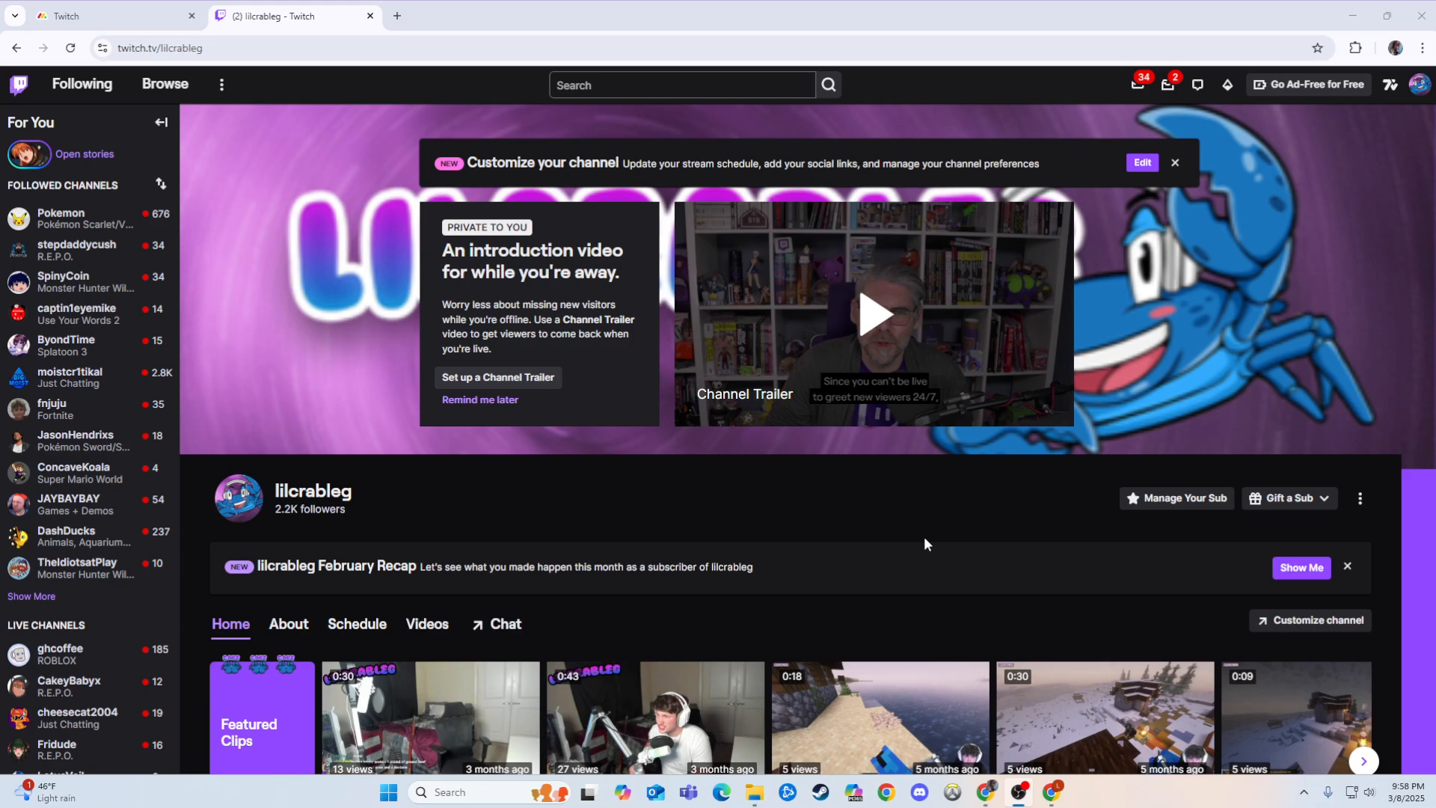
mouse_move(1019, 474)
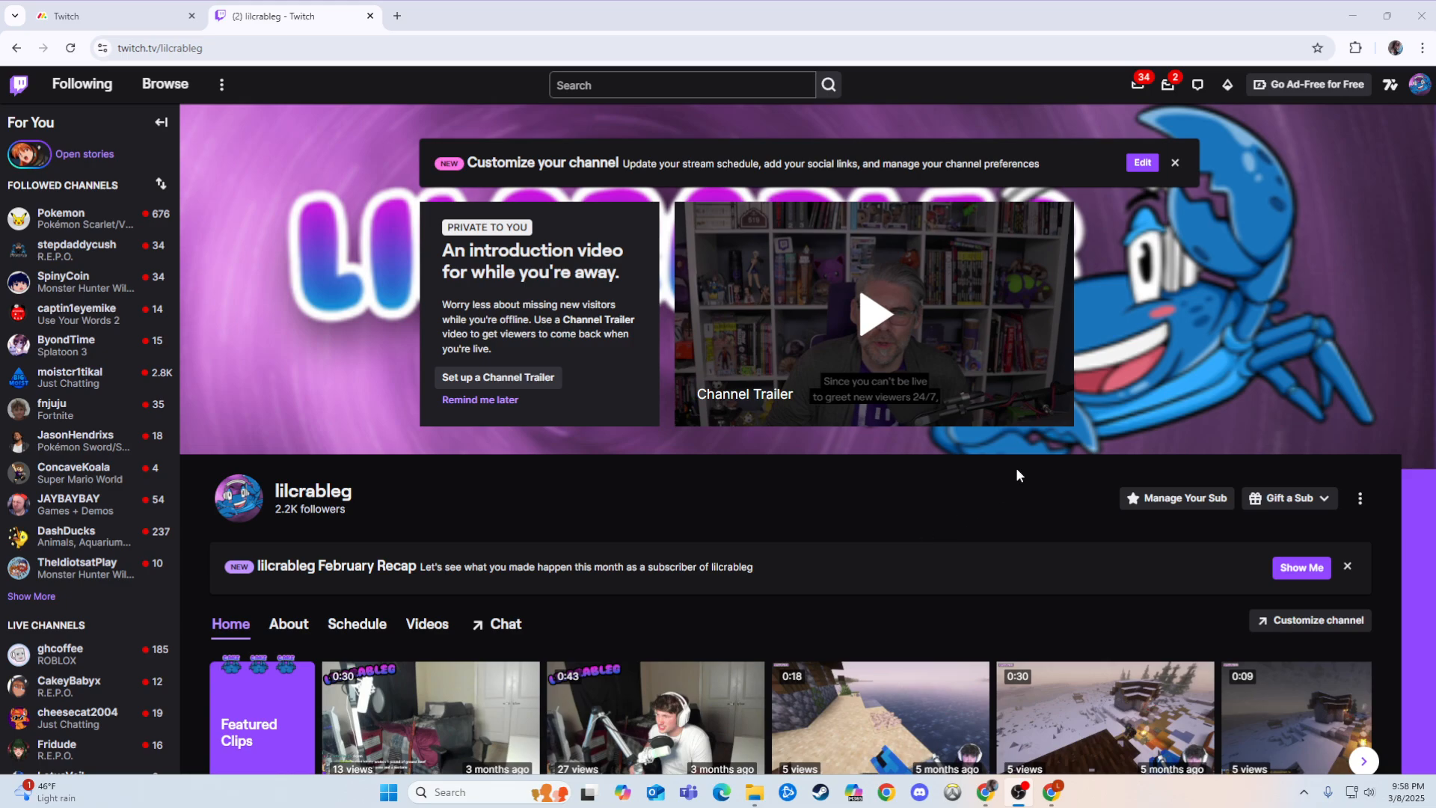
Go to the Creator Dashboard from the profile avatar's account menu
click(1418, 83)
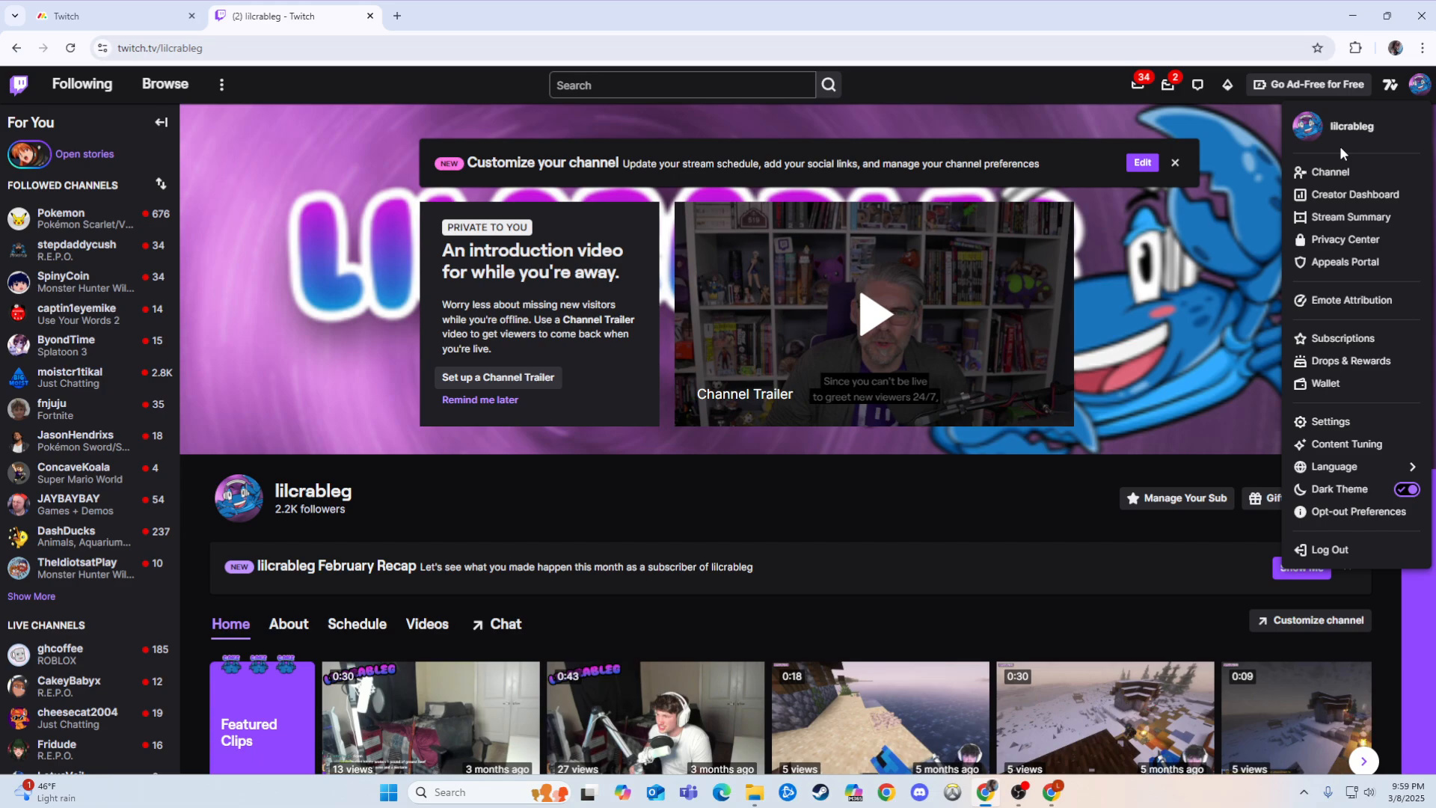
click(1355, 194)
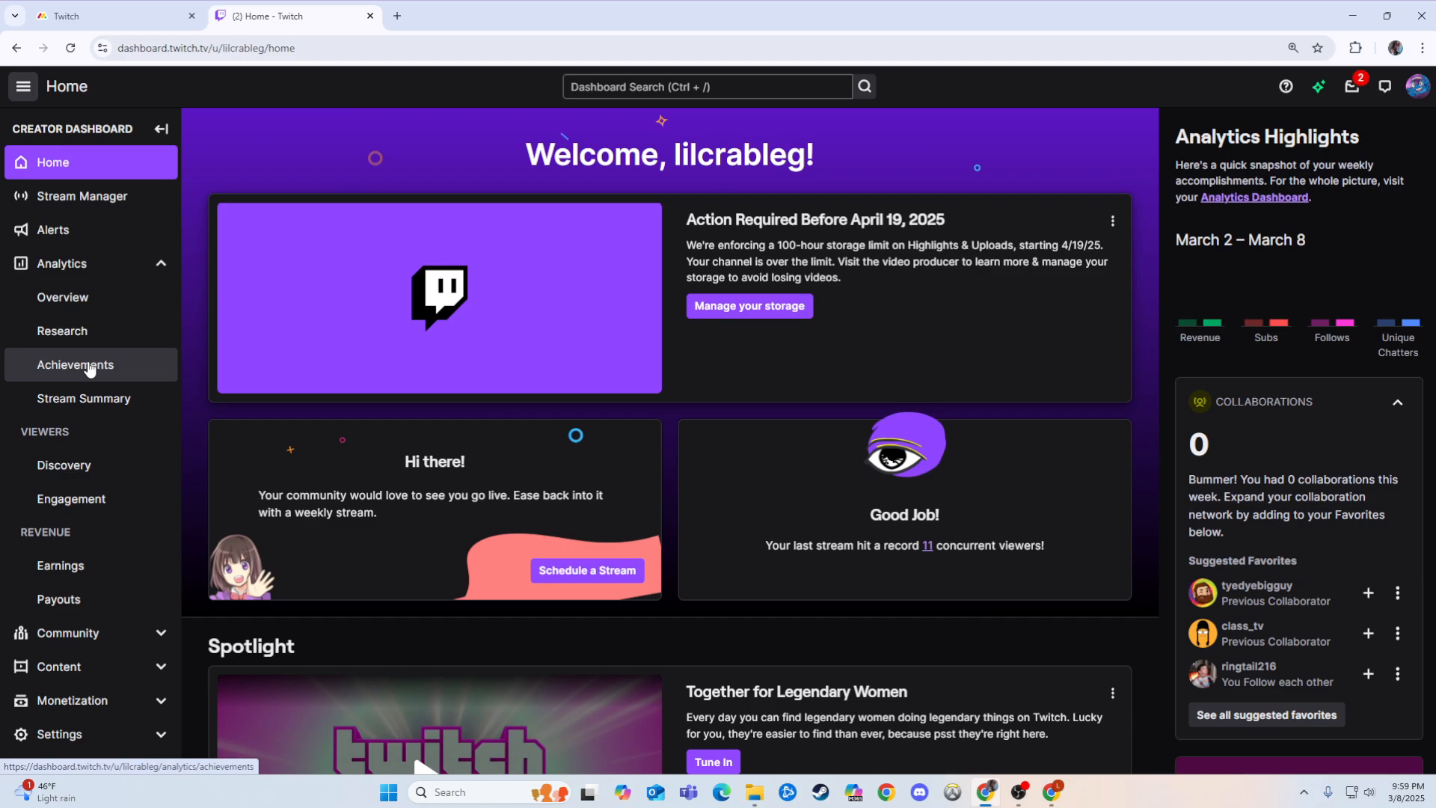
Switch to the Achievements page from the Analytics section of the sidebar
click(74, 365)
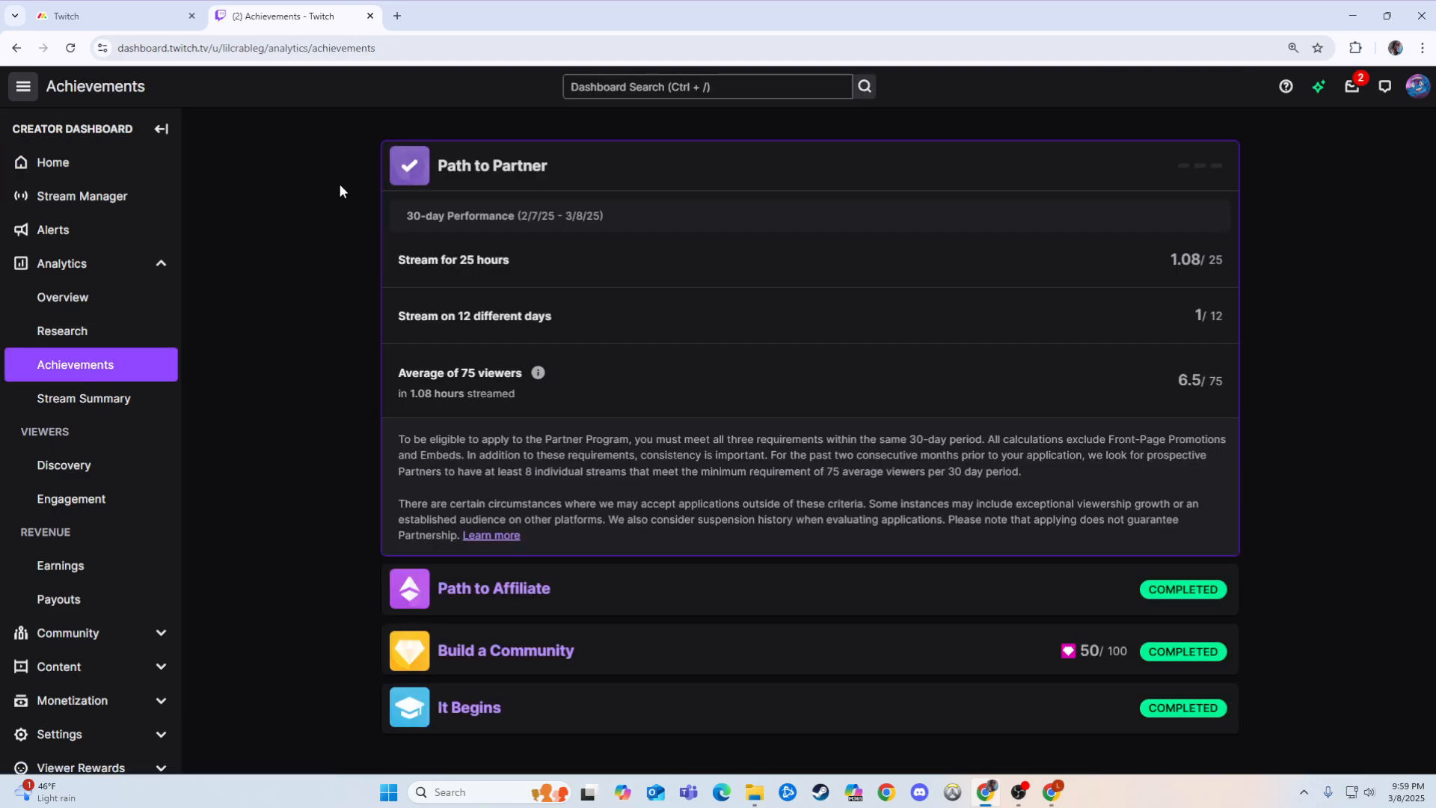
mouse_move(373, 191)
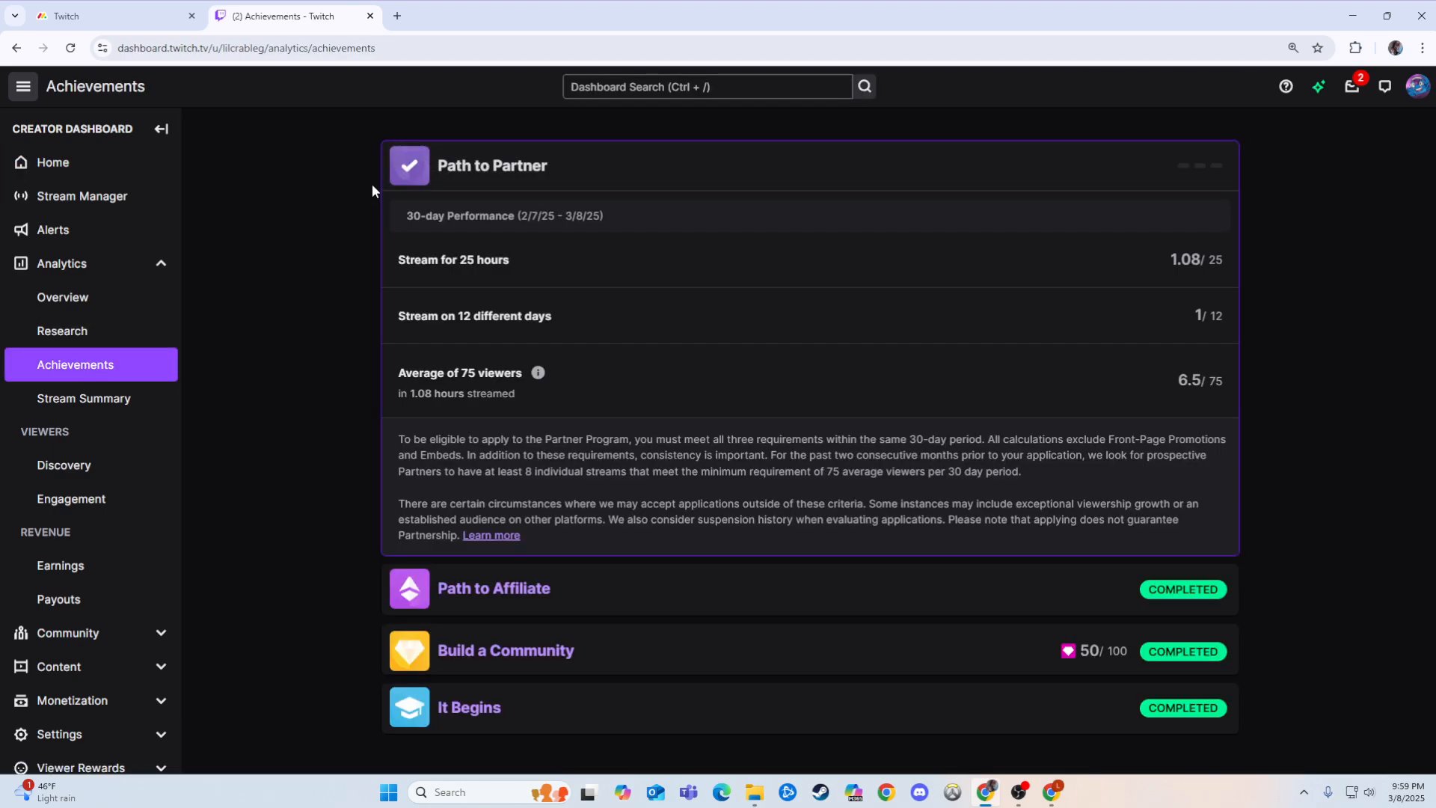
mouse_move(534, 304)
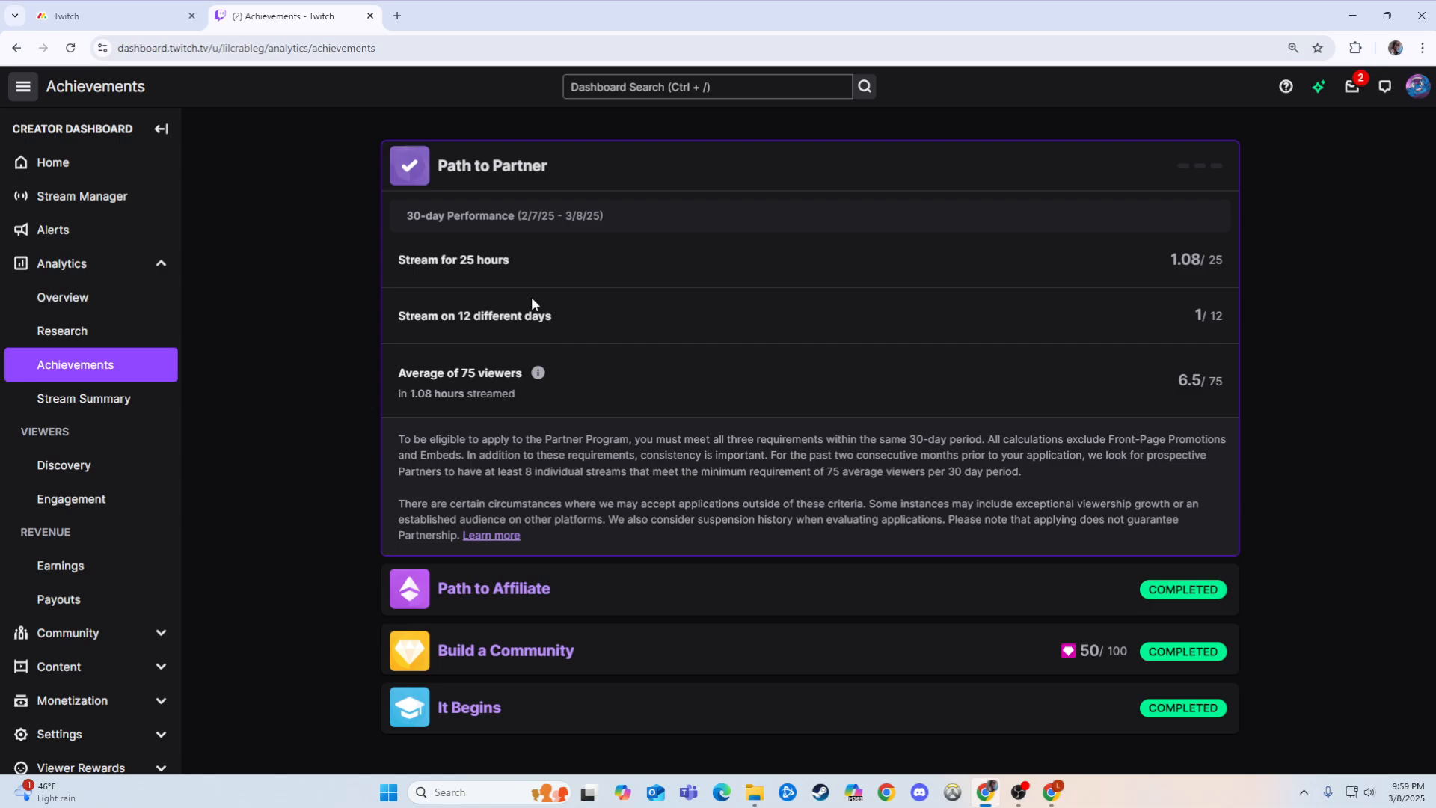
mouse_move(461, 570)
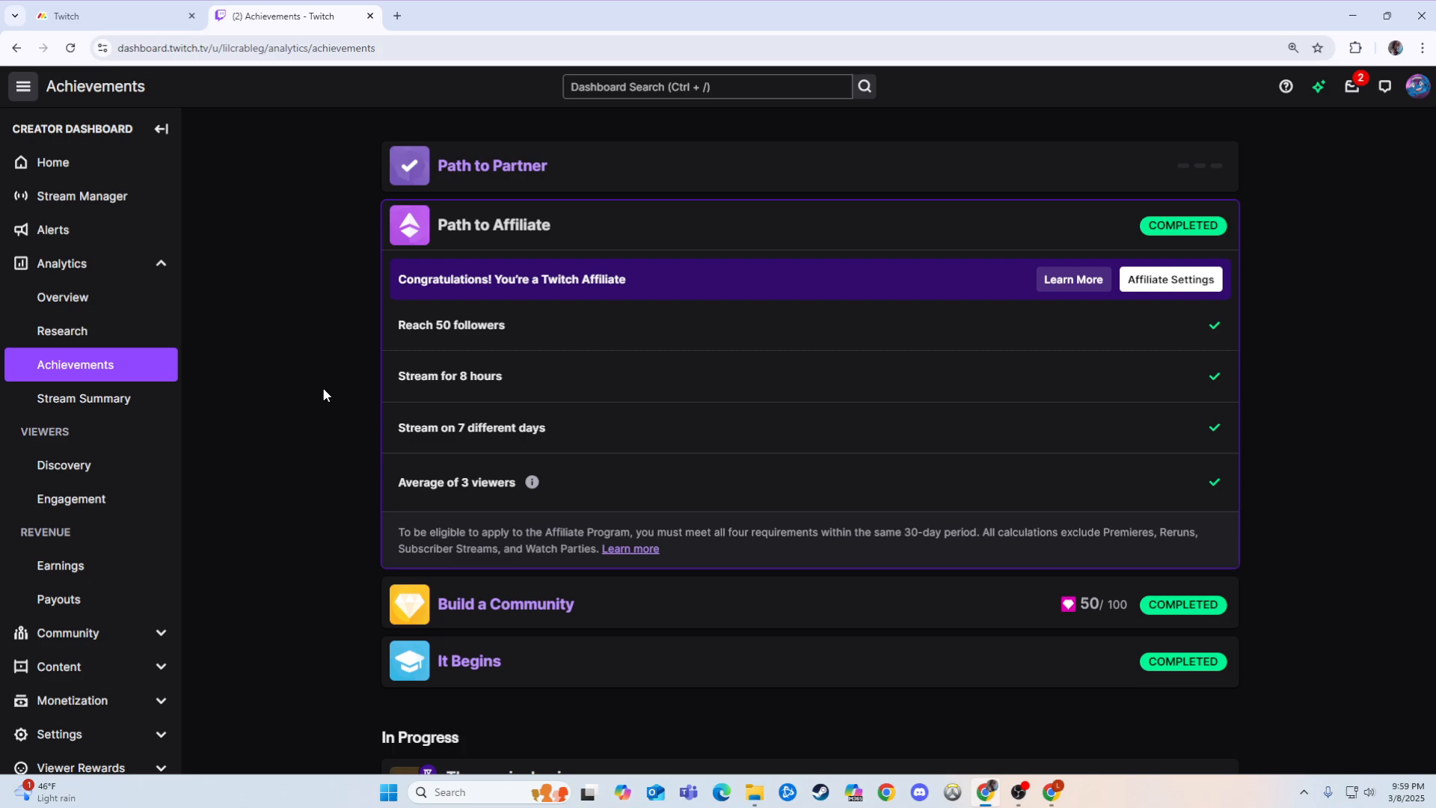
mouse_move(374, 341)
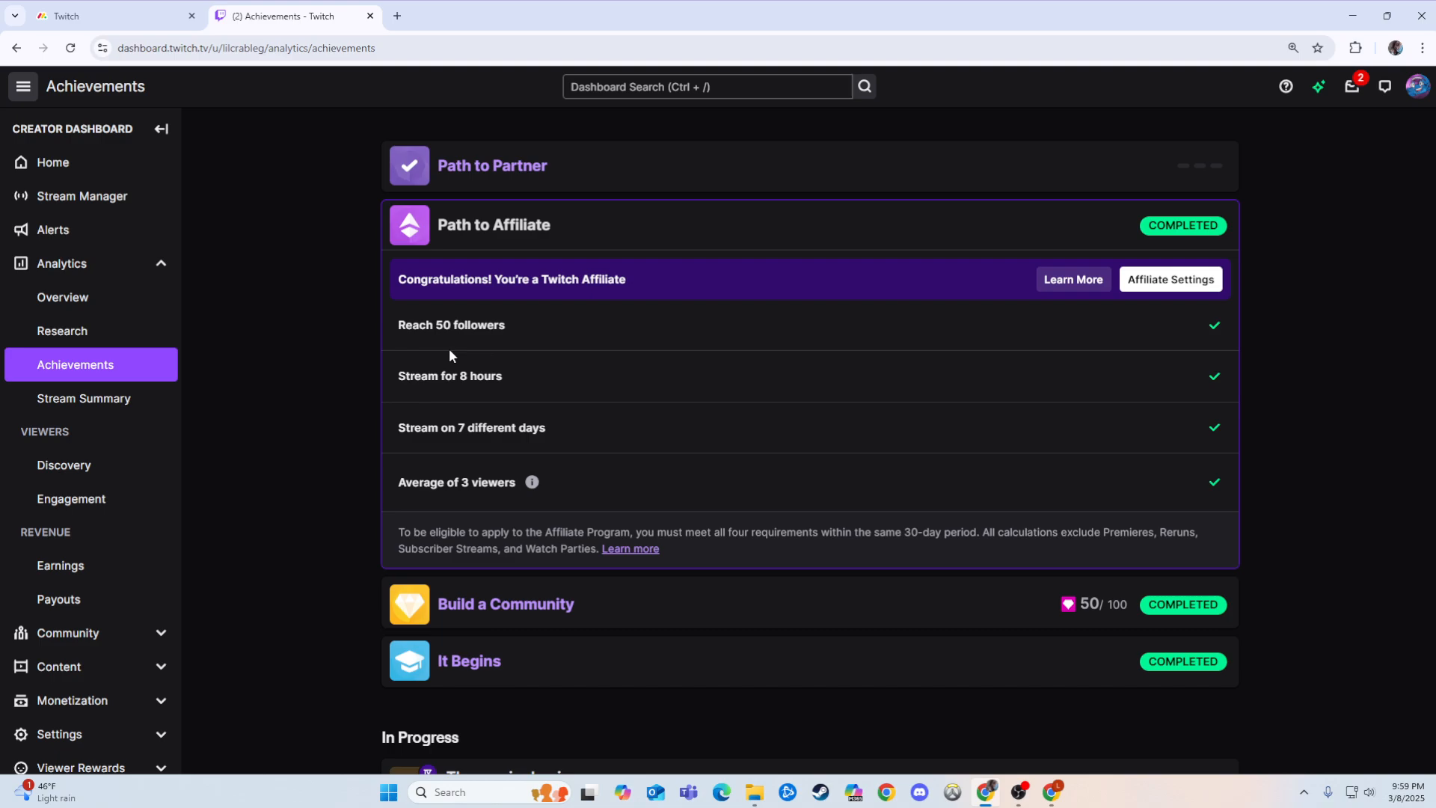
mouse_move(589, 402)
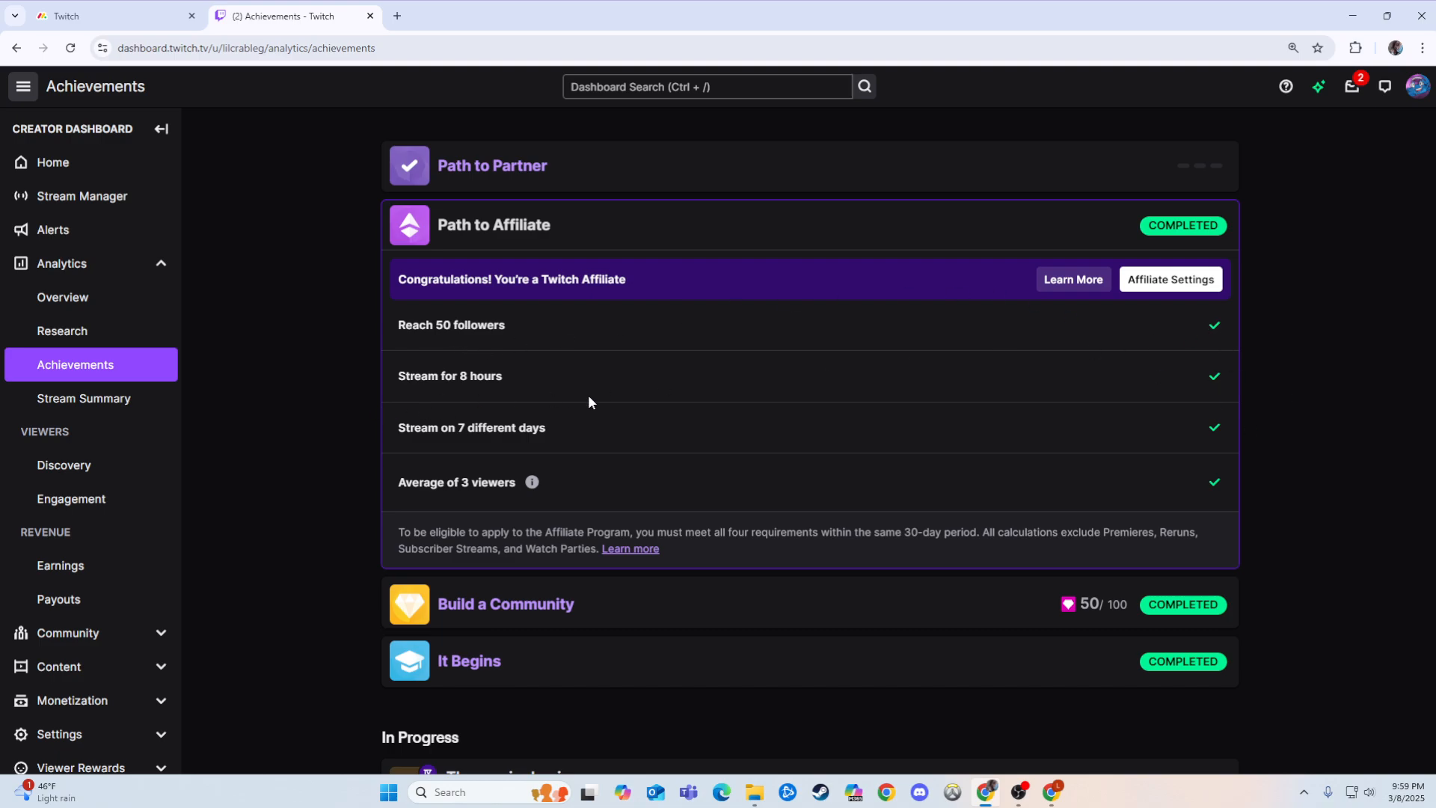
mouse_move(1202, 431)
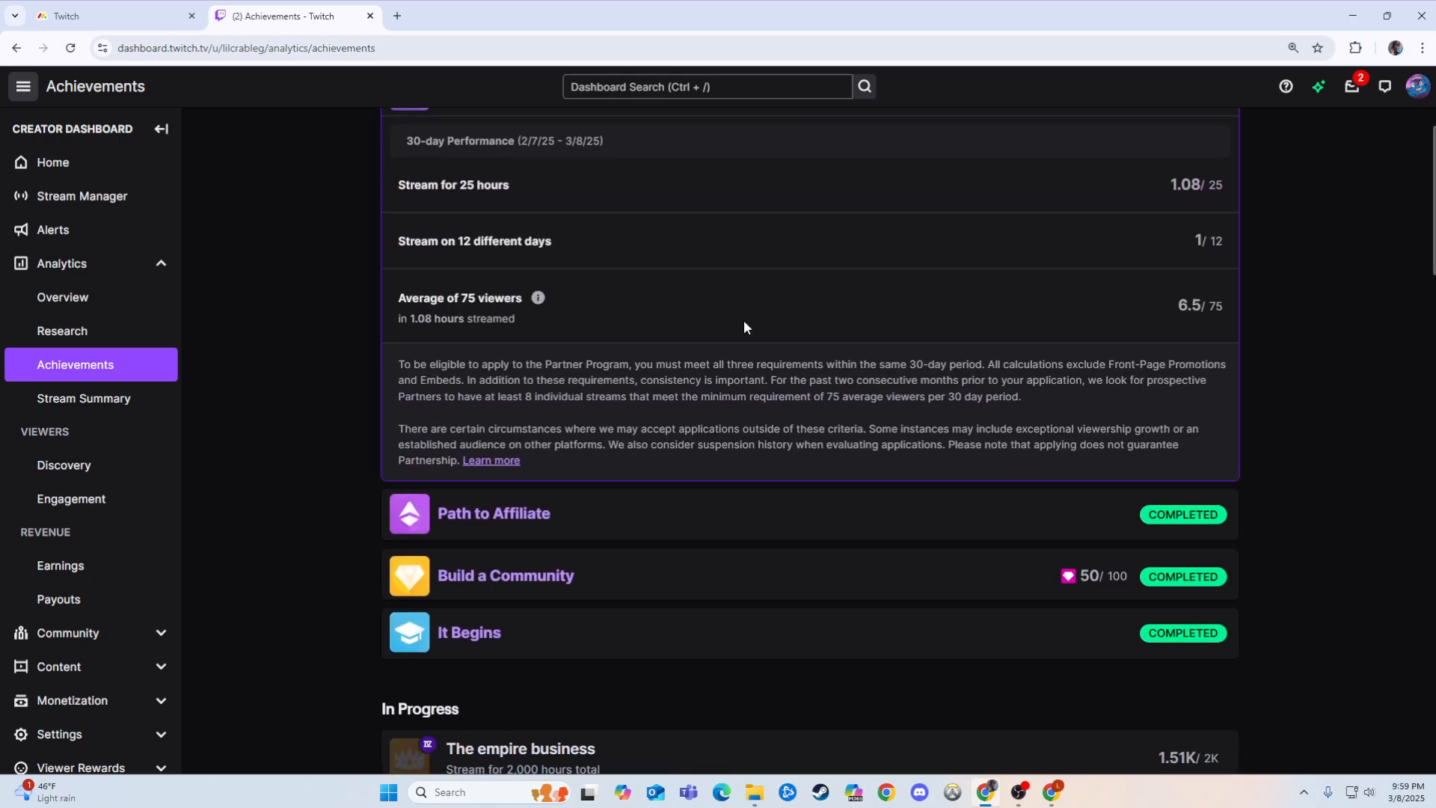
mouse_move(1180, 337)
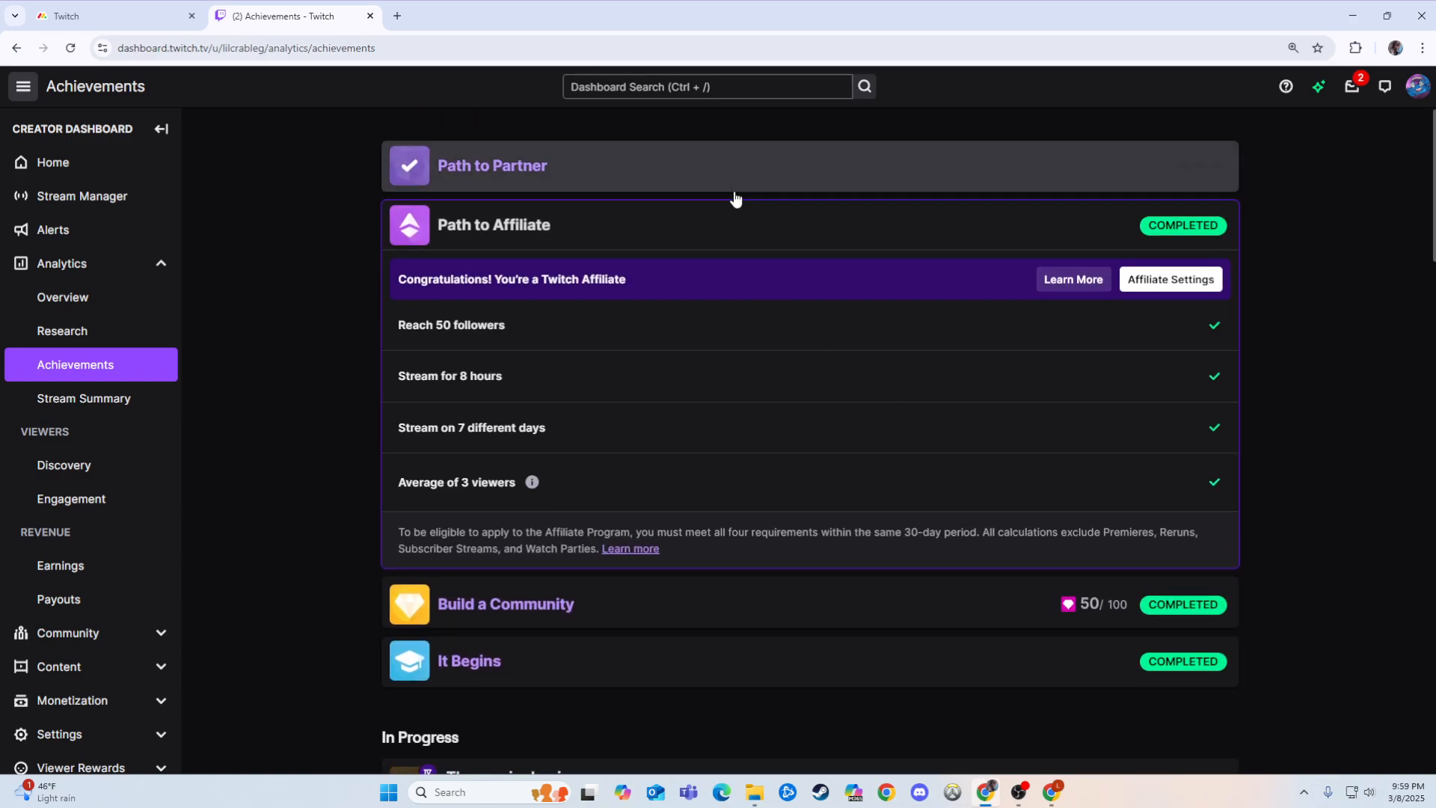
Expand the Path to Partner card to show hours, days and viewer progress
click(493, 166)
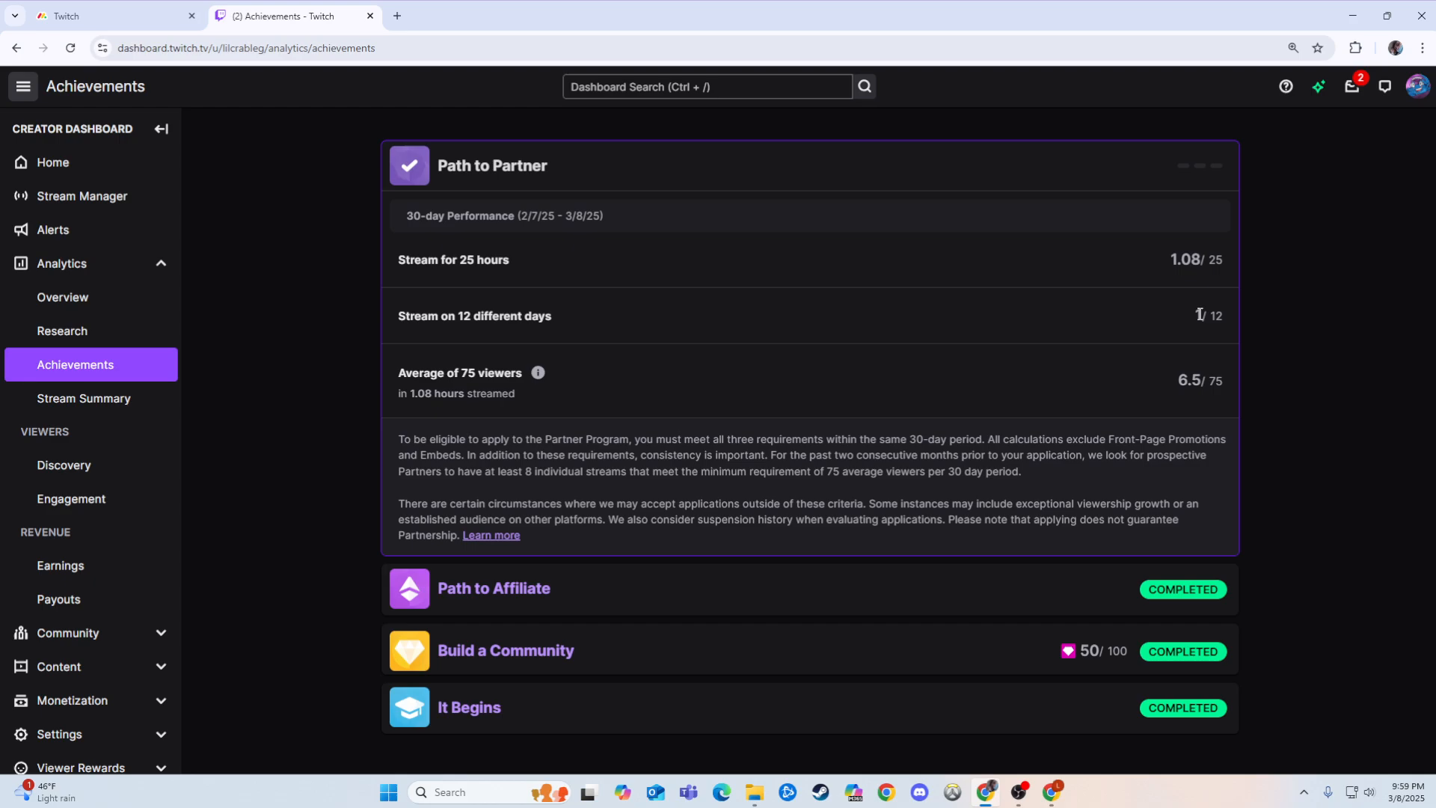
mouse_move(571, 632)
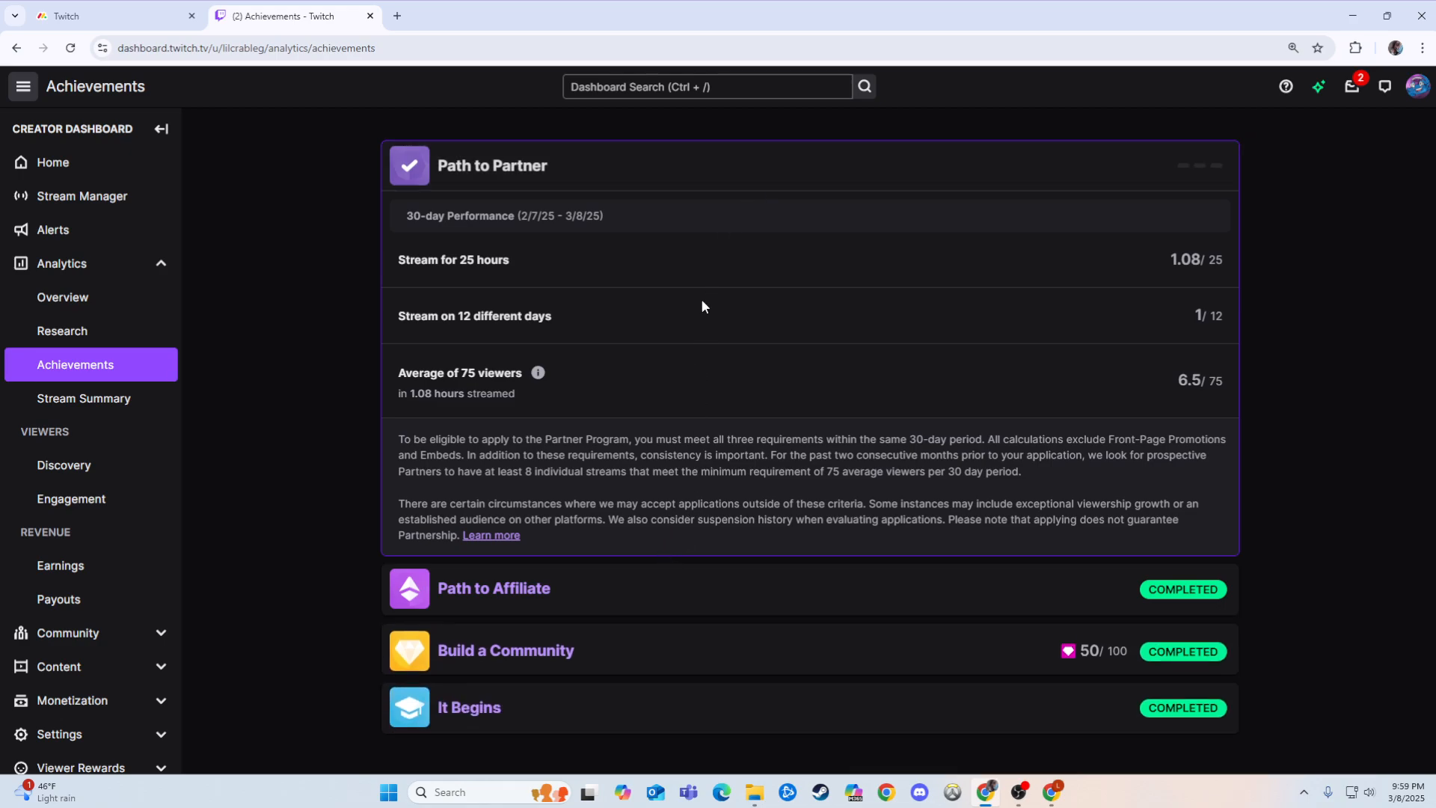
mouse_move(609, 612)
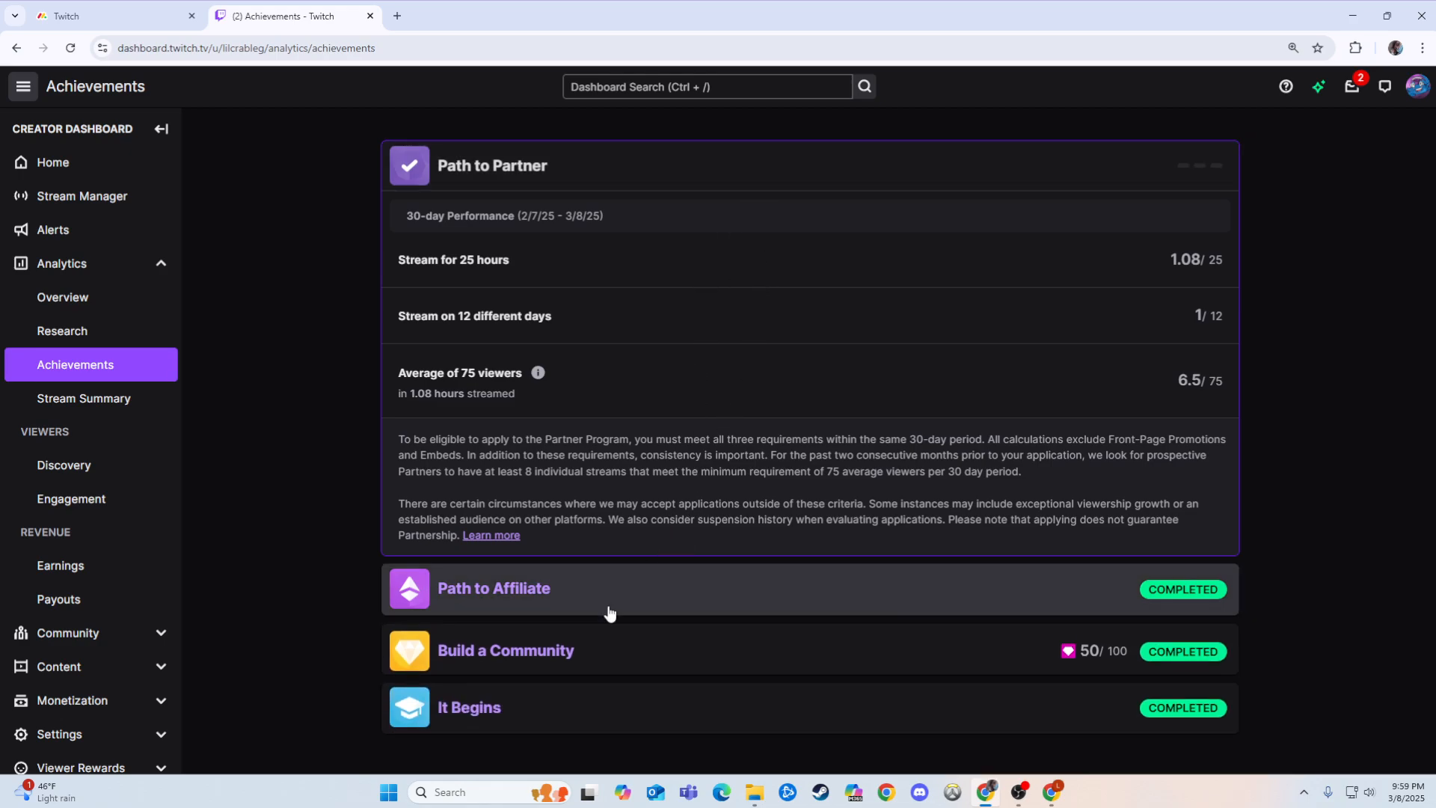
Expand the Path to Affiliate card showing all four requirements completed
double_click(1182, 259)
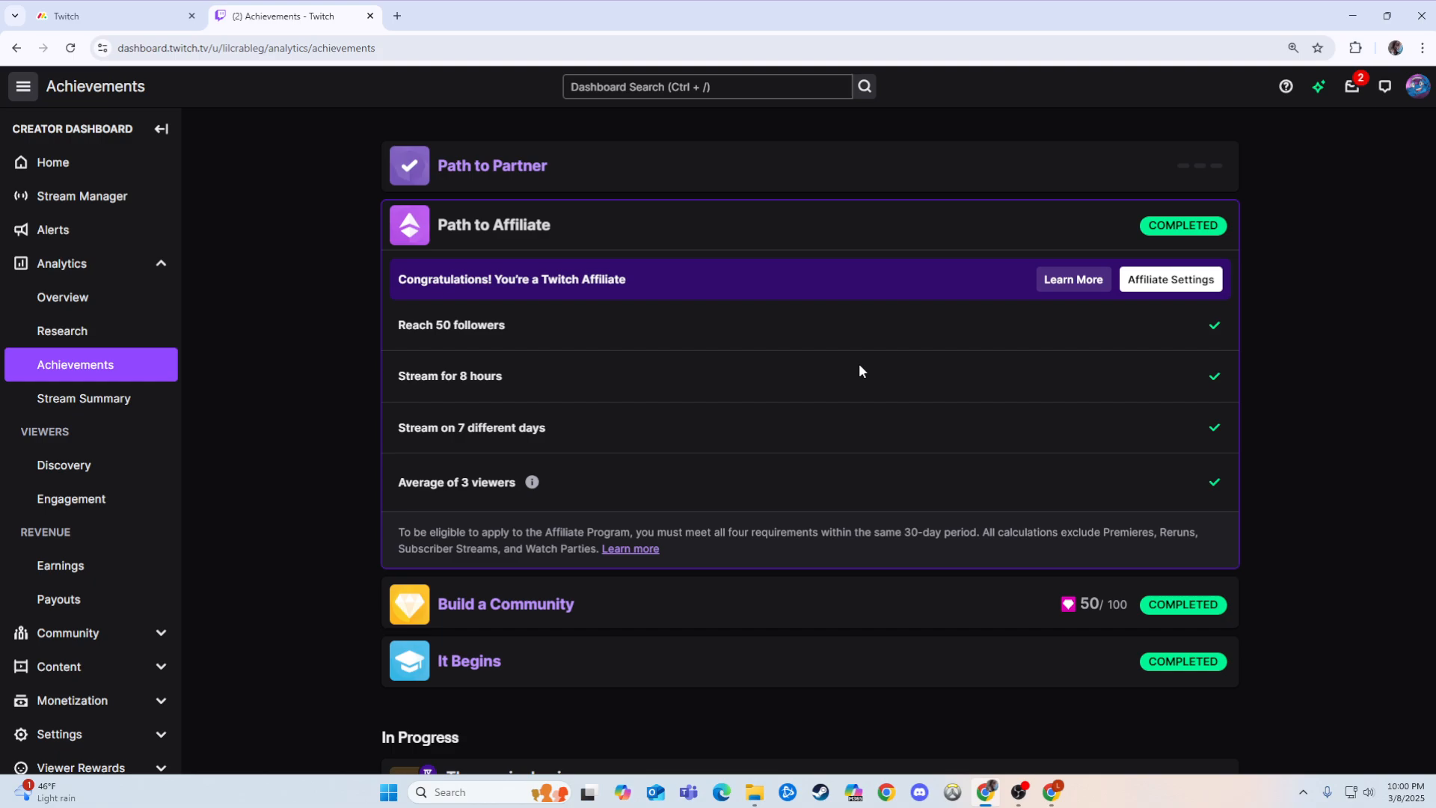
mouse_move(861, 371)
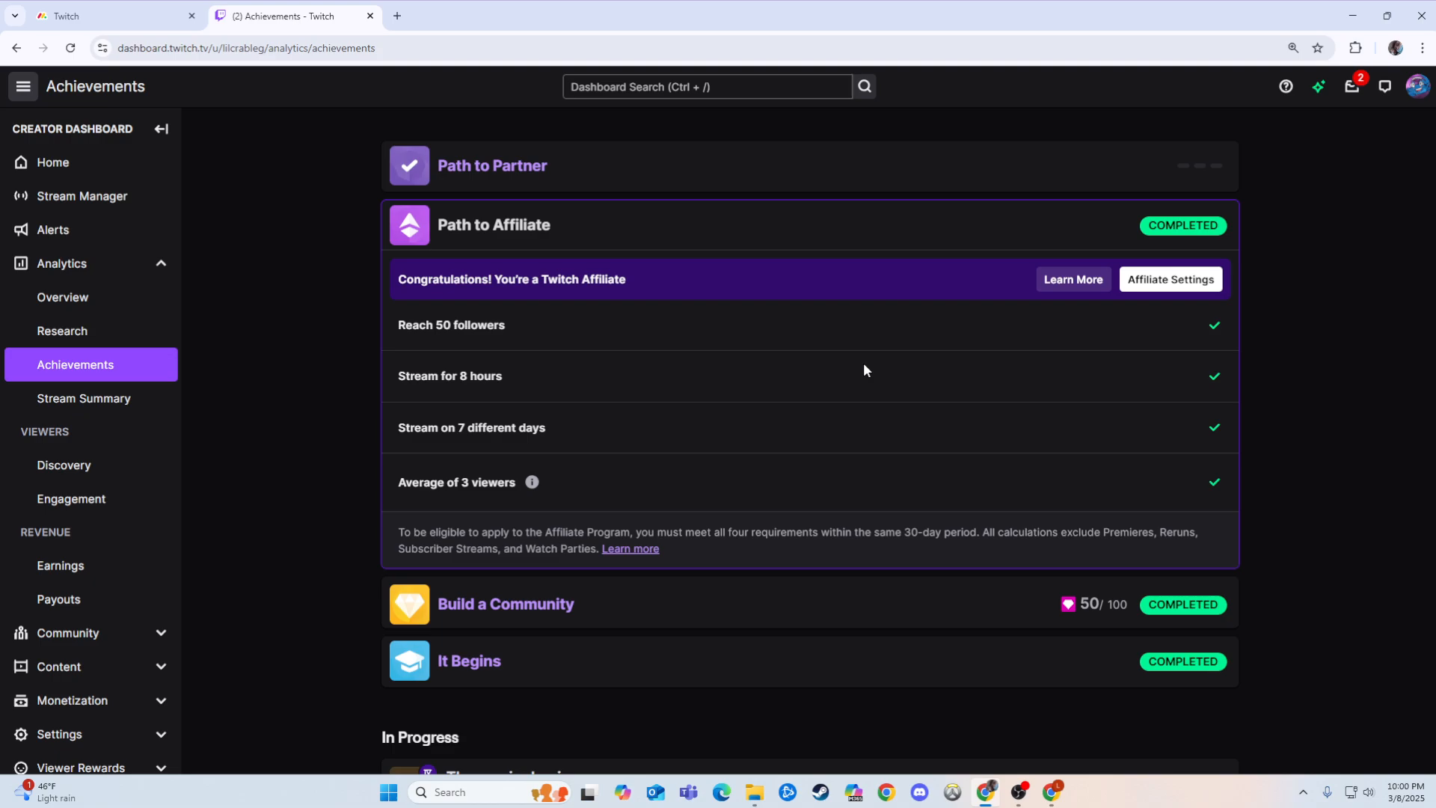